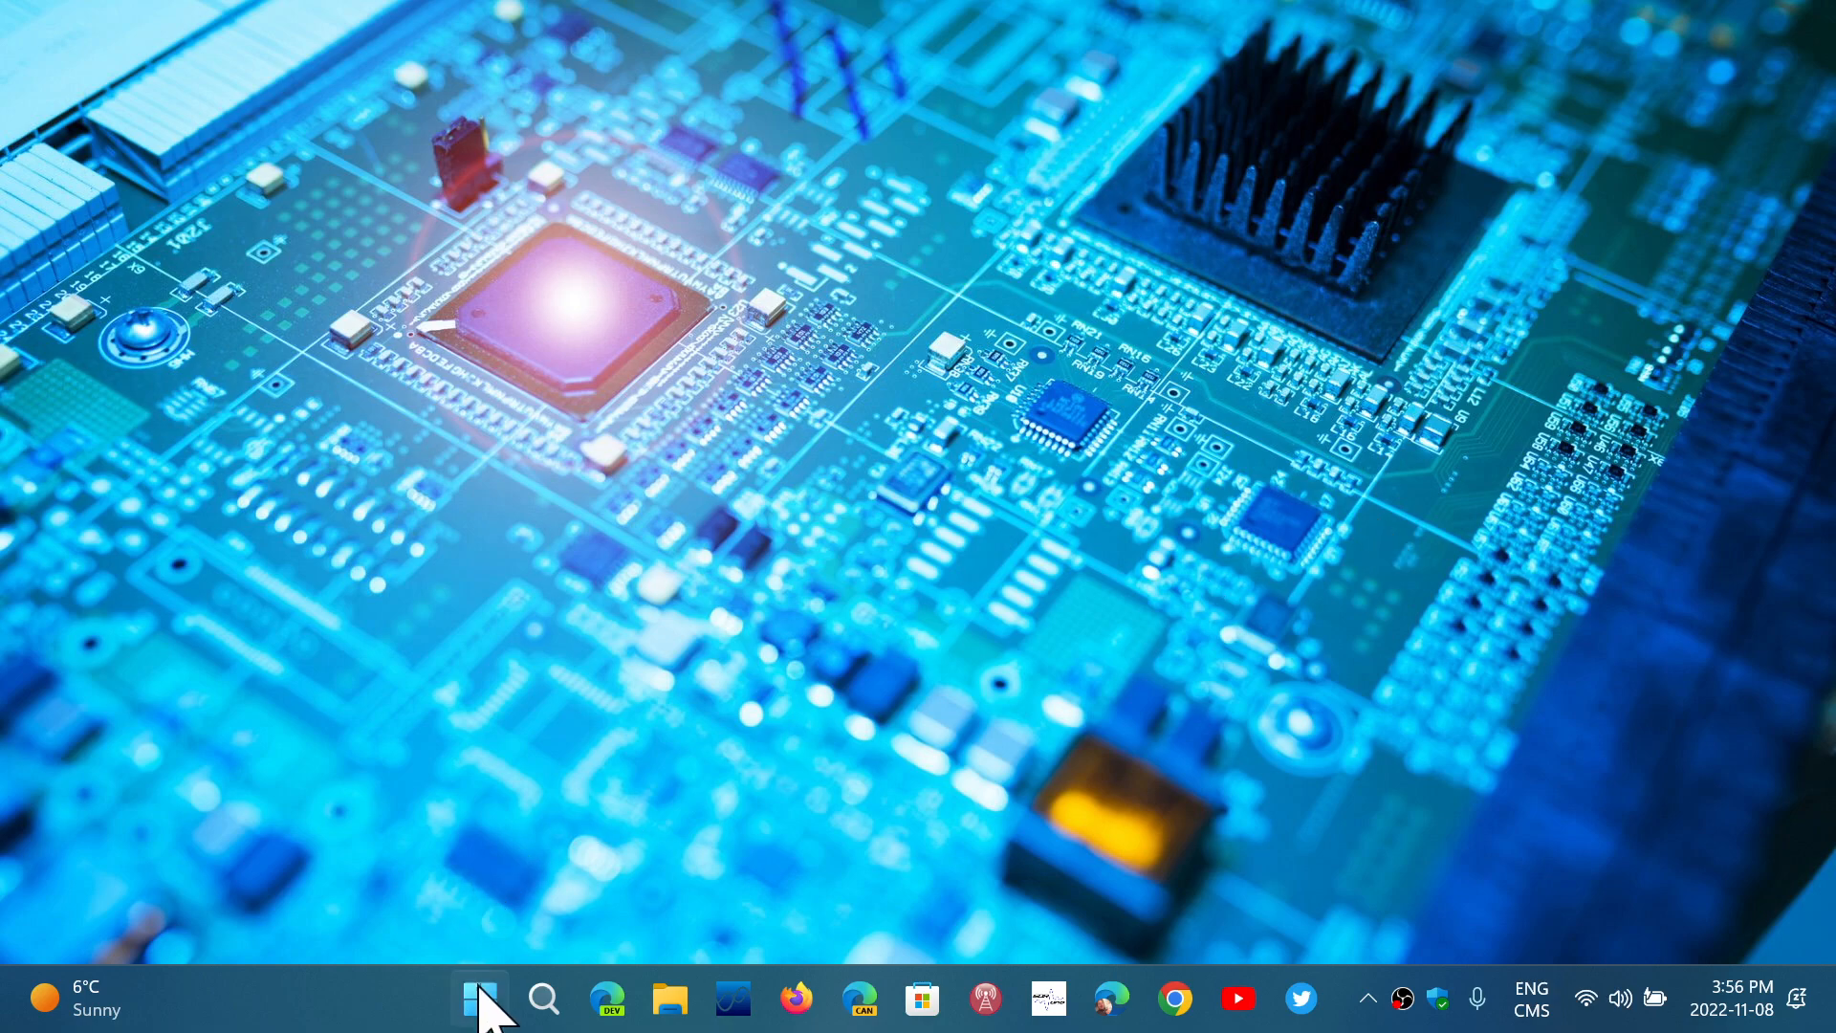
Launch Settings from the Start launcher and go to the Windows Update page
left_click(478, 997)
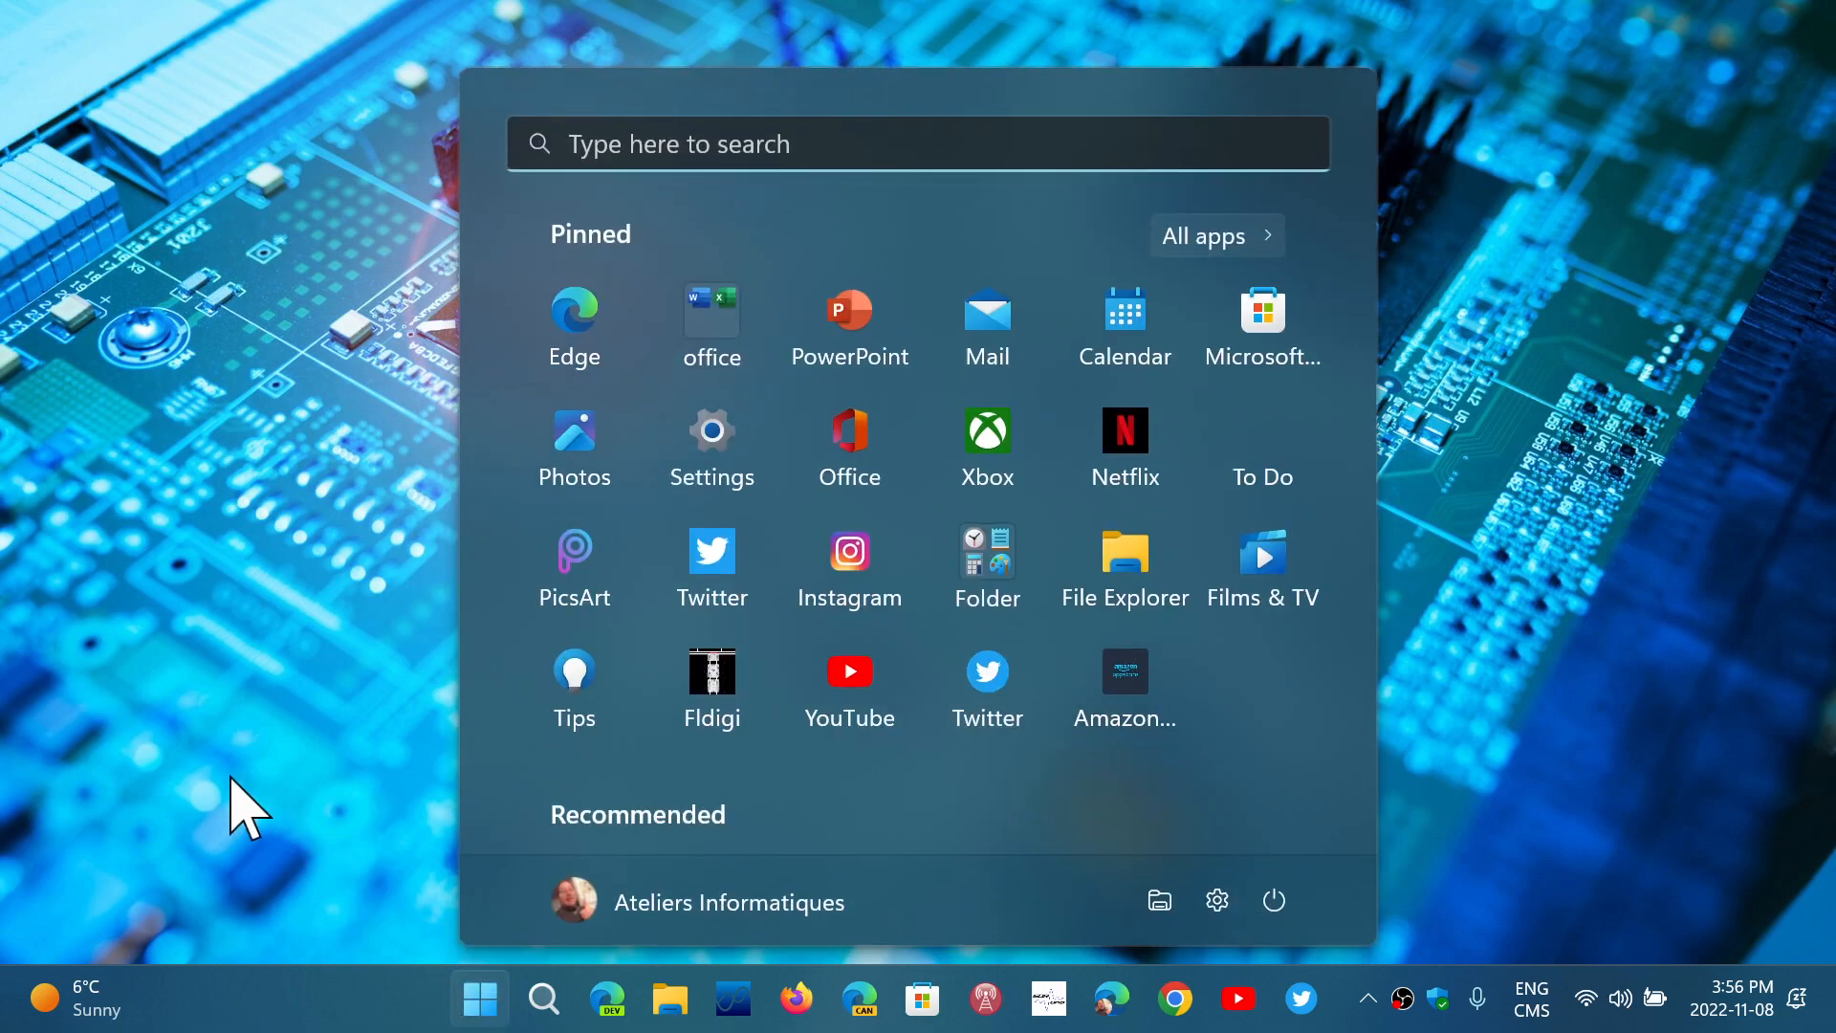
left_click(478, 998)
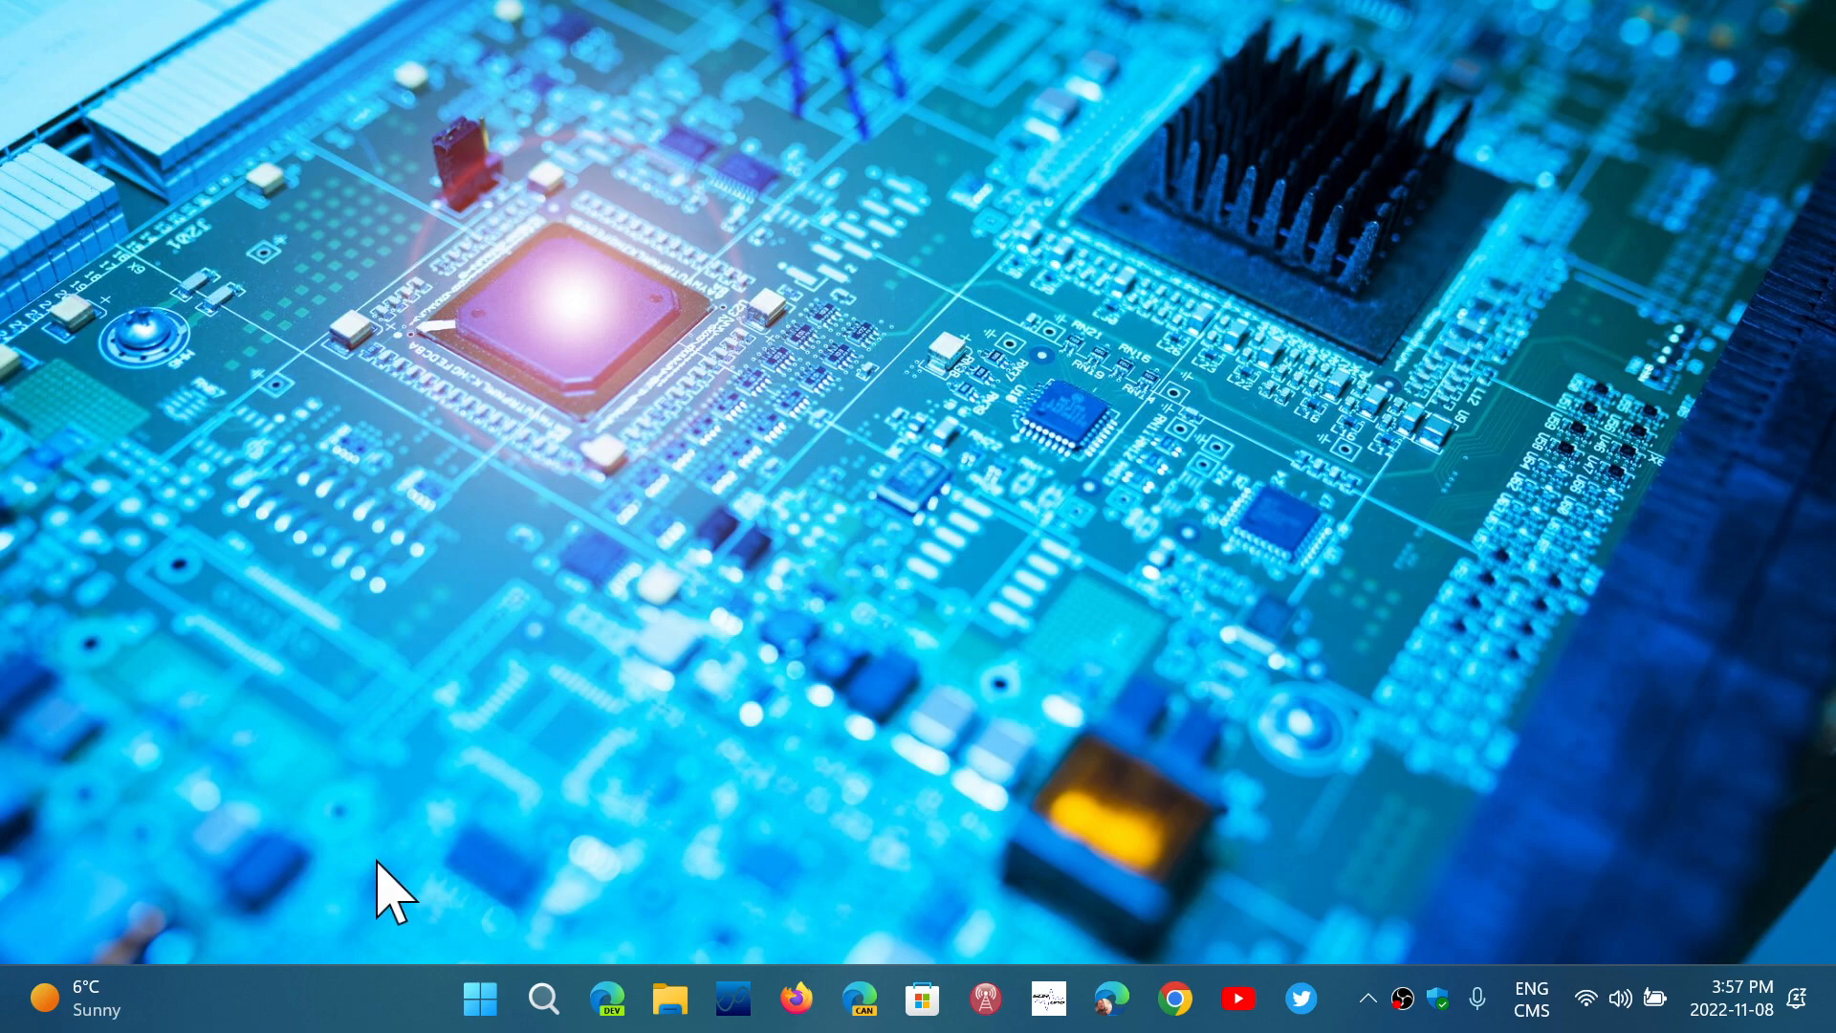
left_click(478, 998)
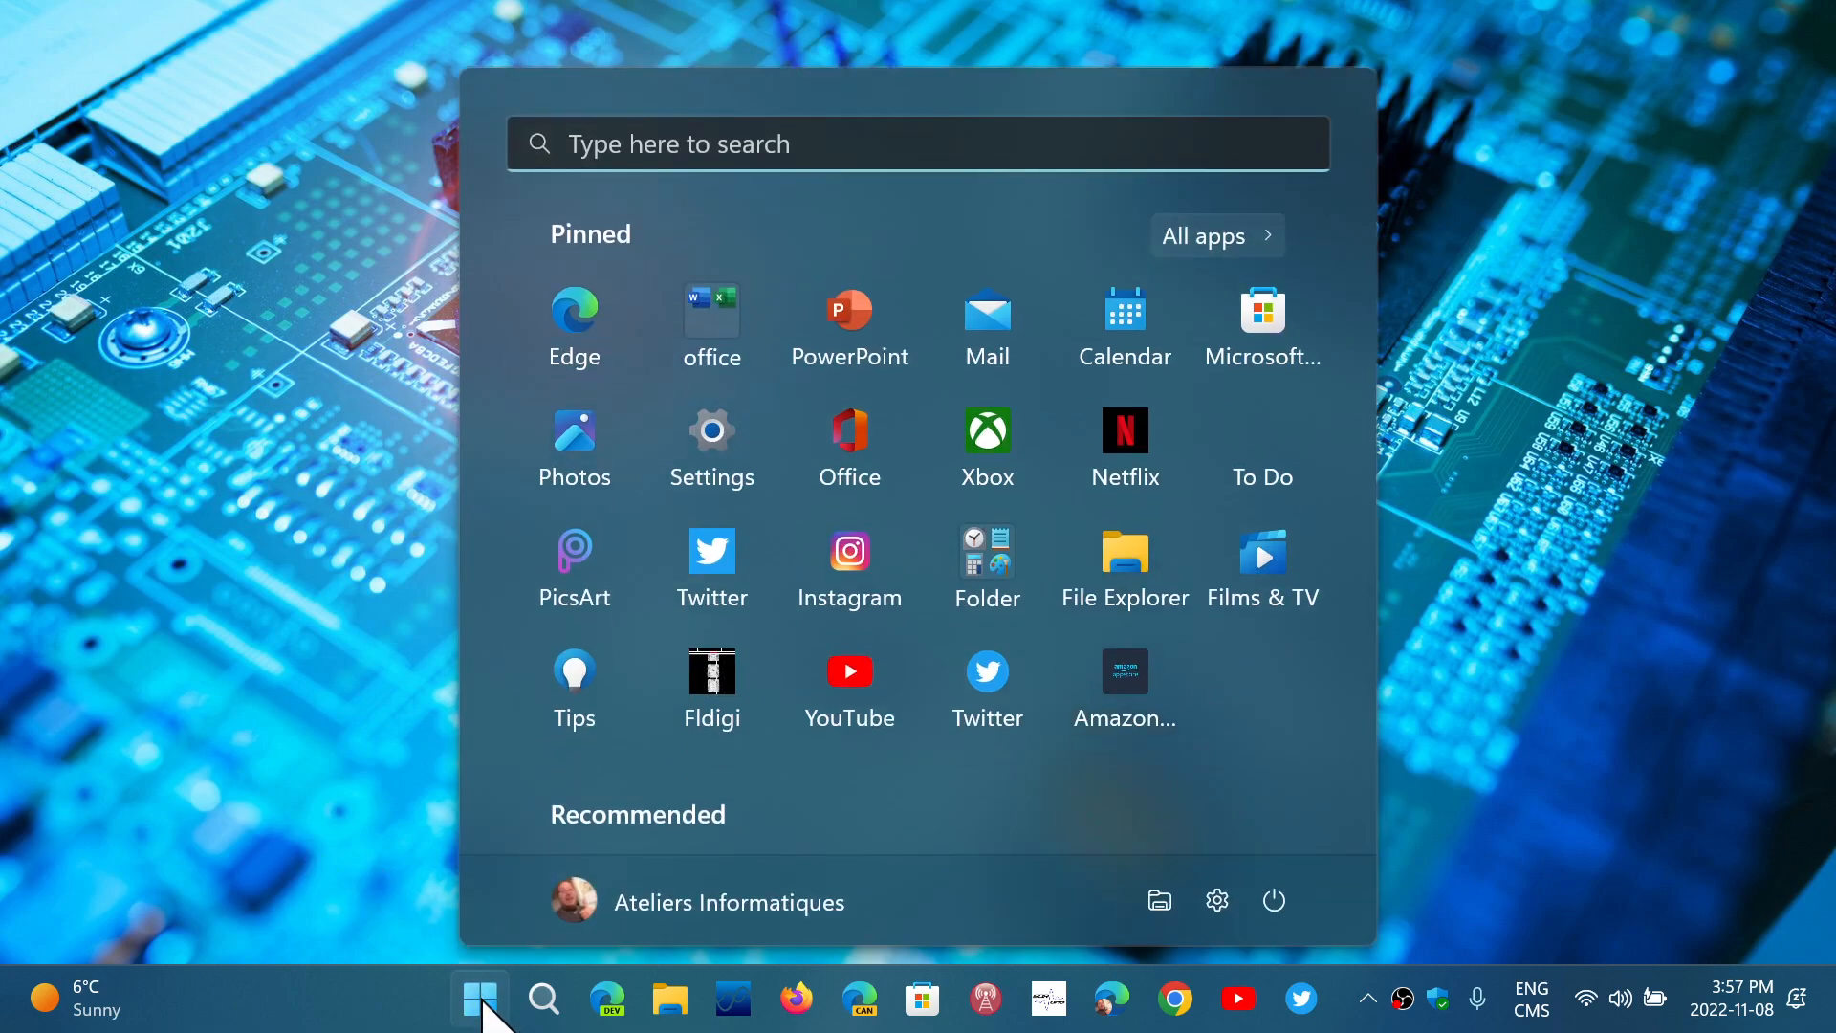
left_click(710, 430)
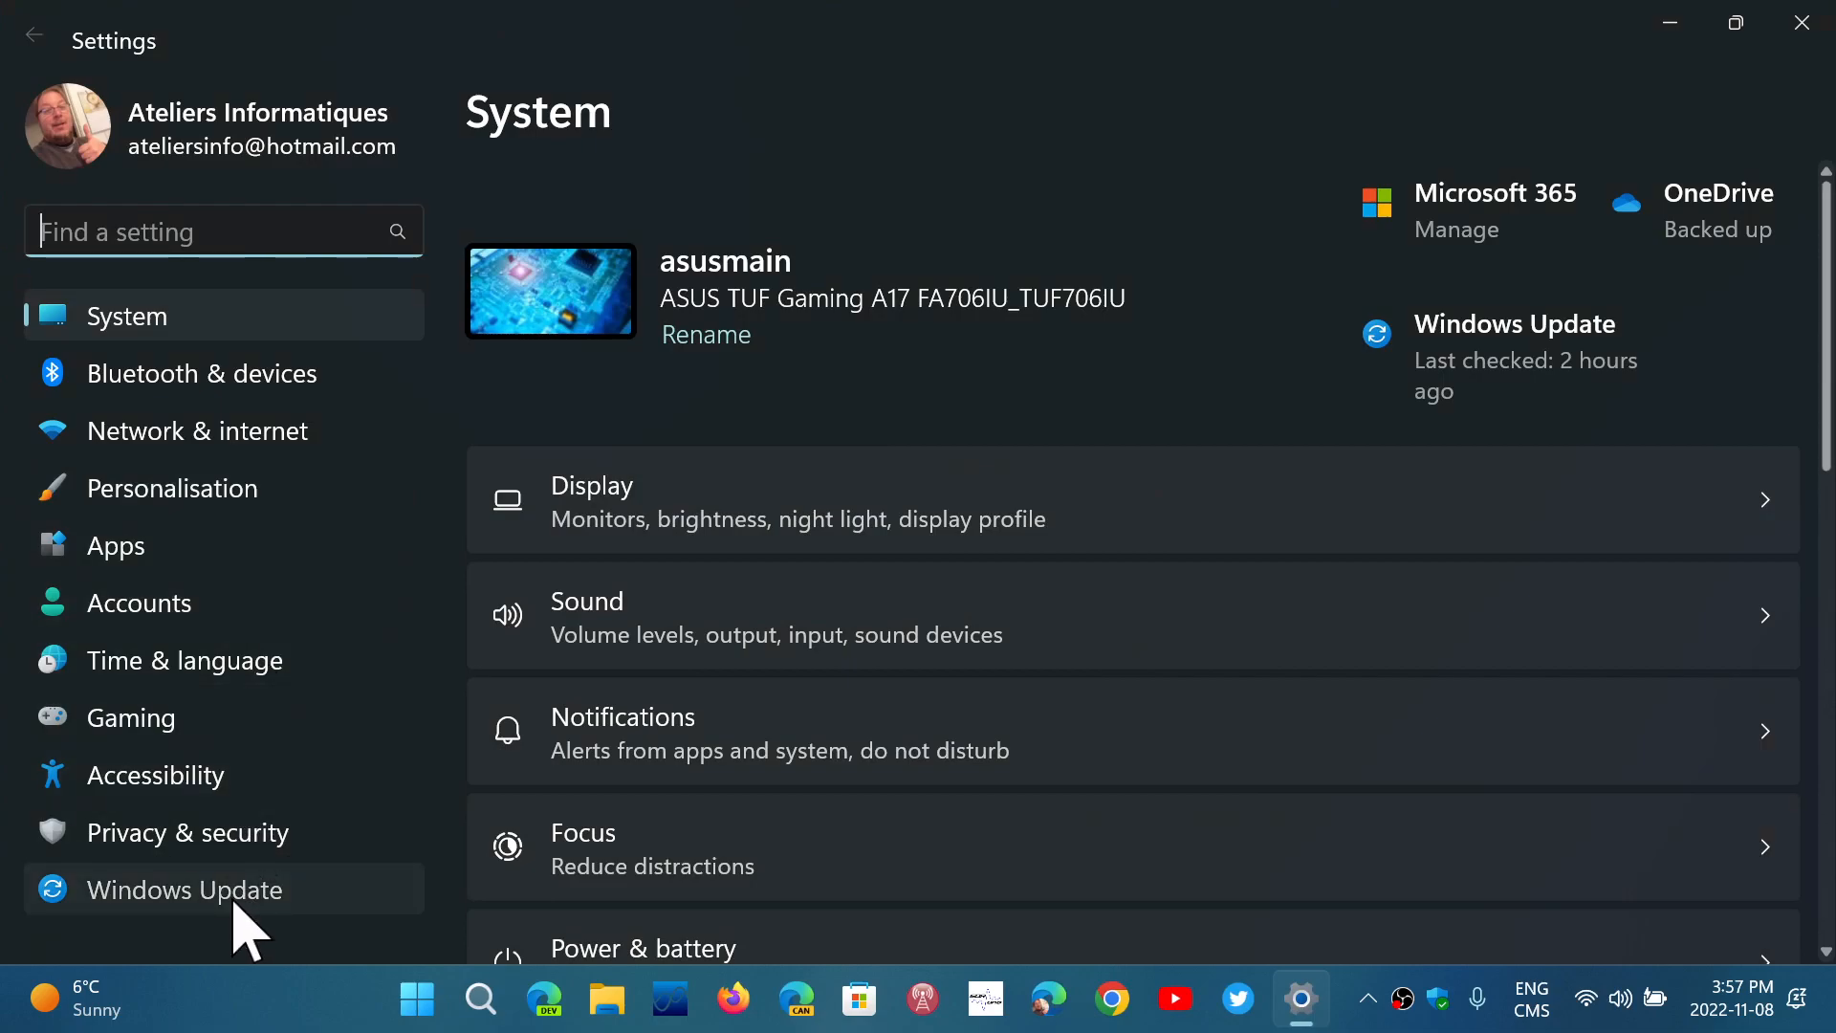
left_click(184, 890)
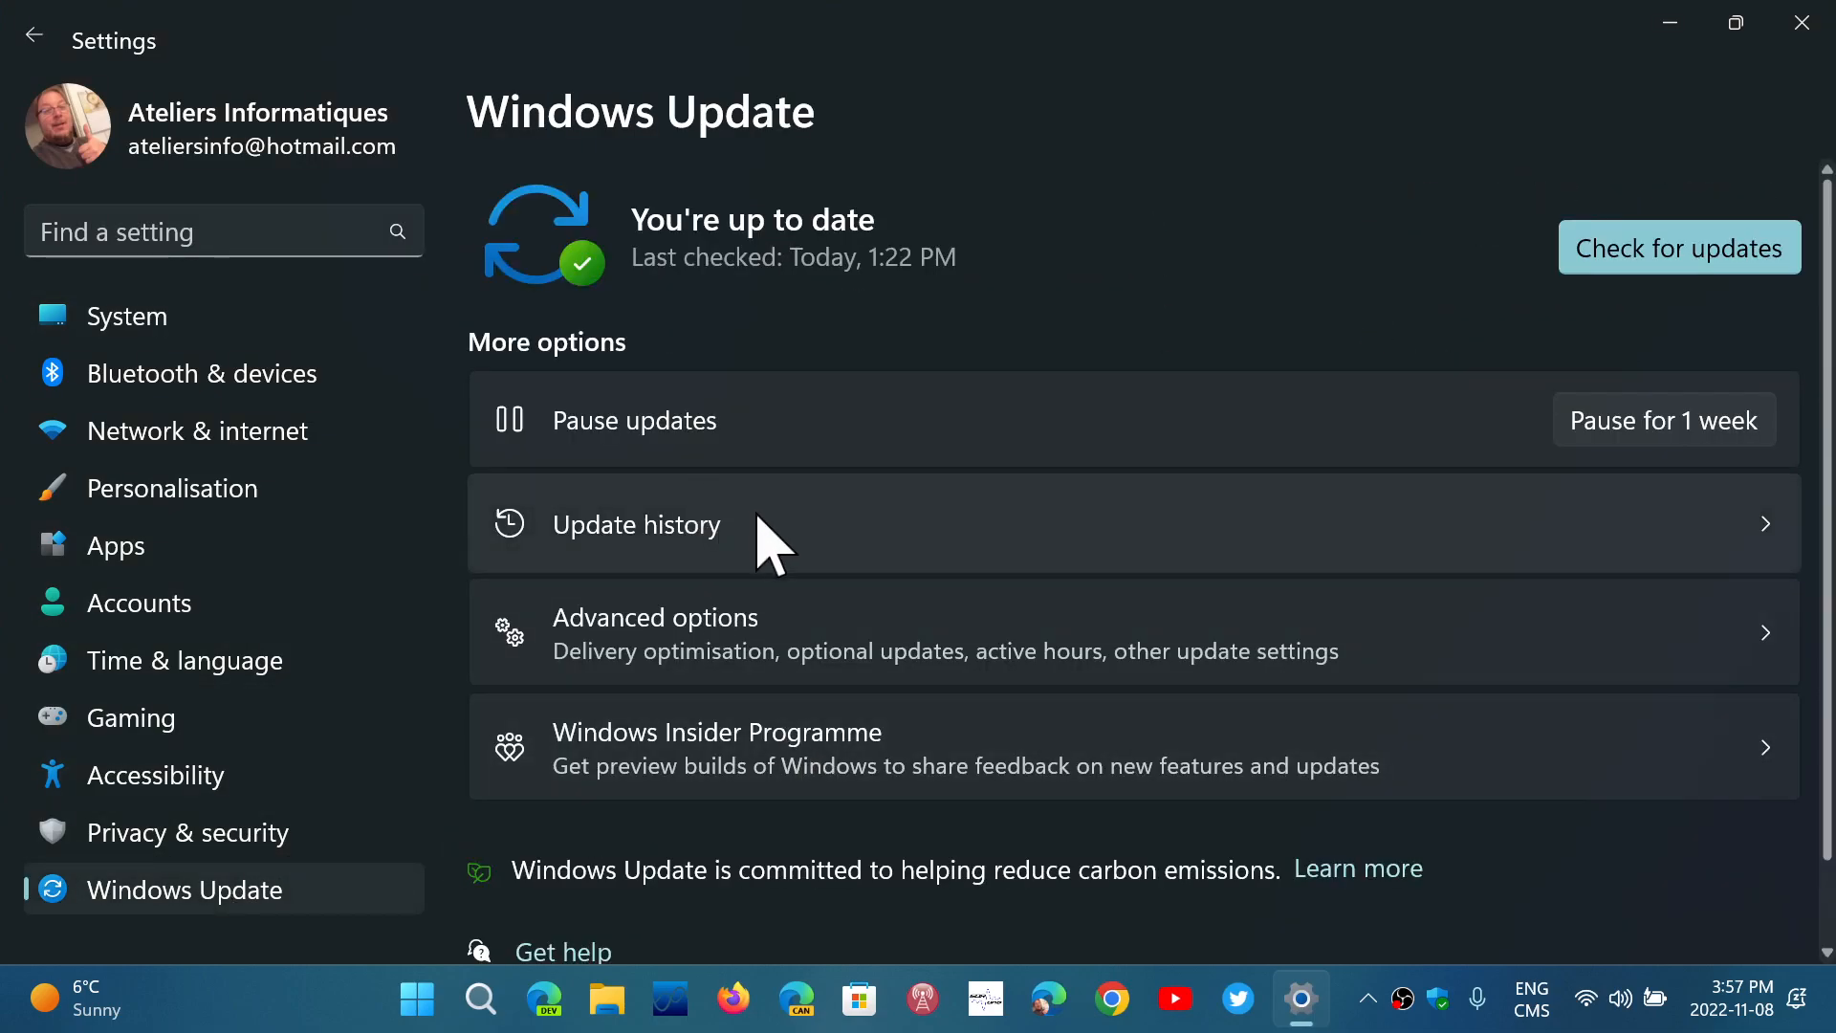
View Update history listing the 2022-11 cumulative update for 22H2, then open Windows search
left_click(636, 525)
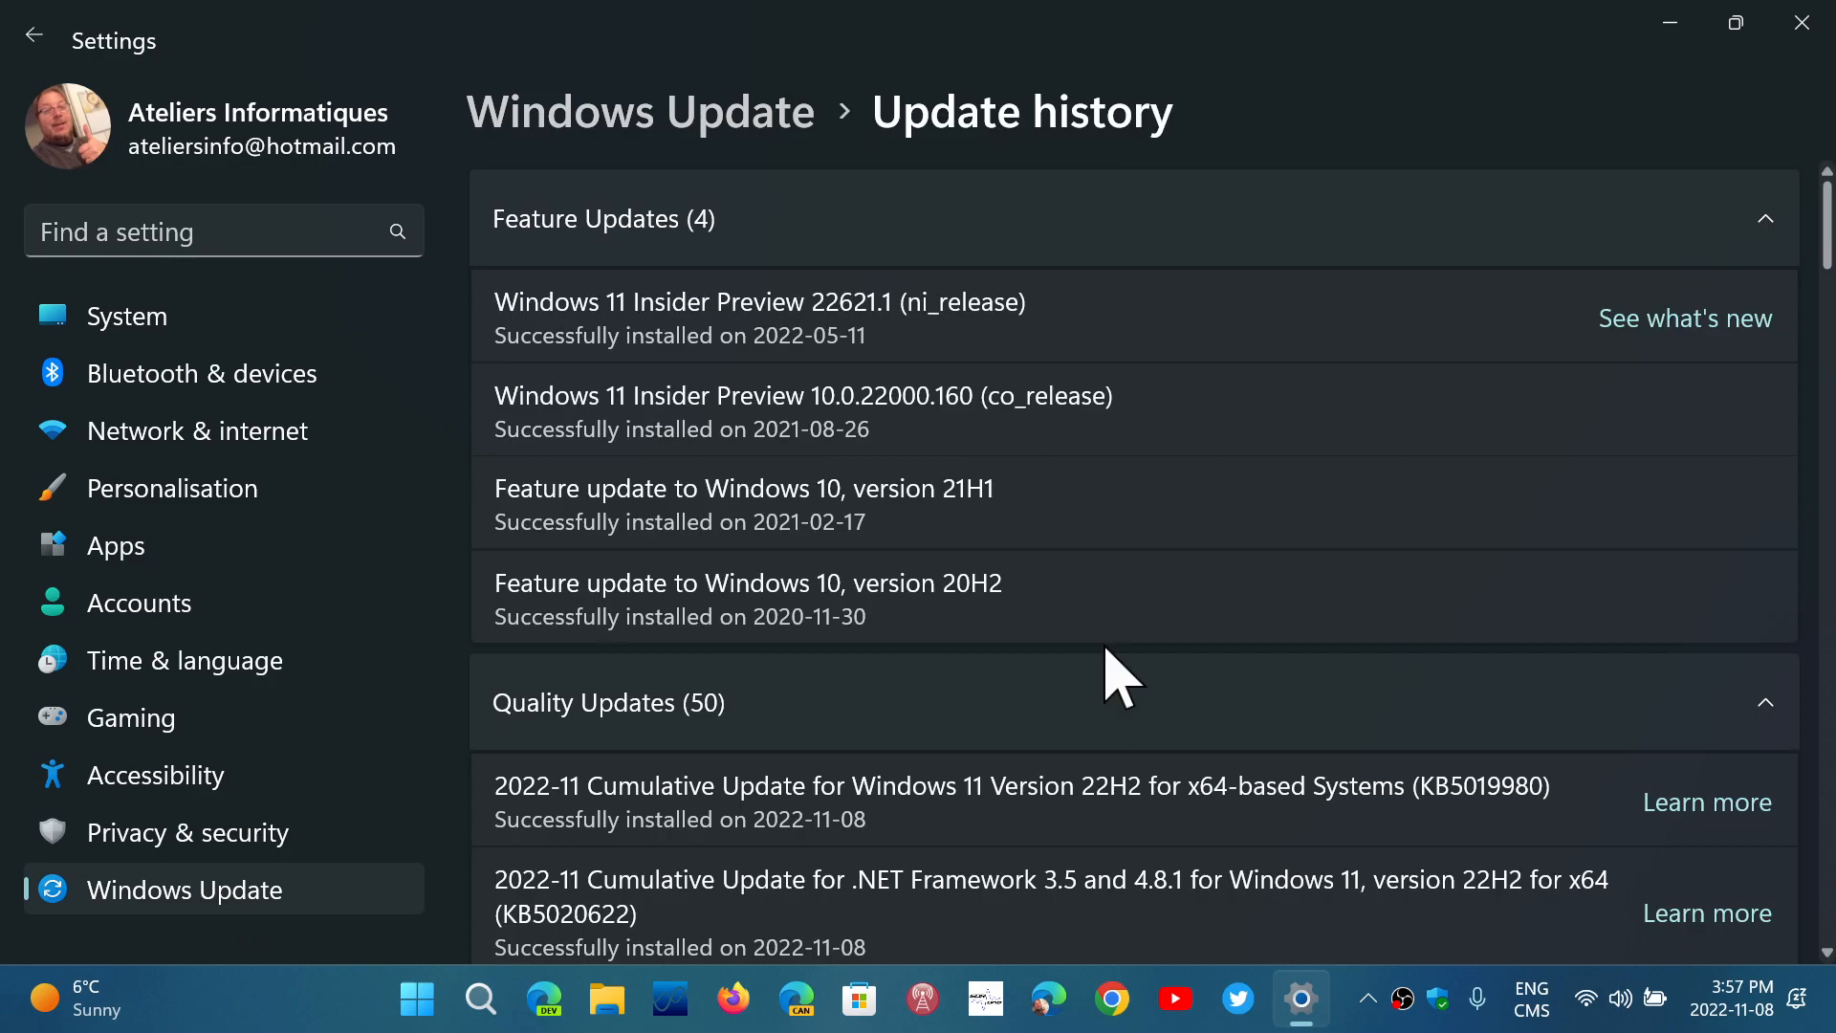
mouse_move(1027, 714)
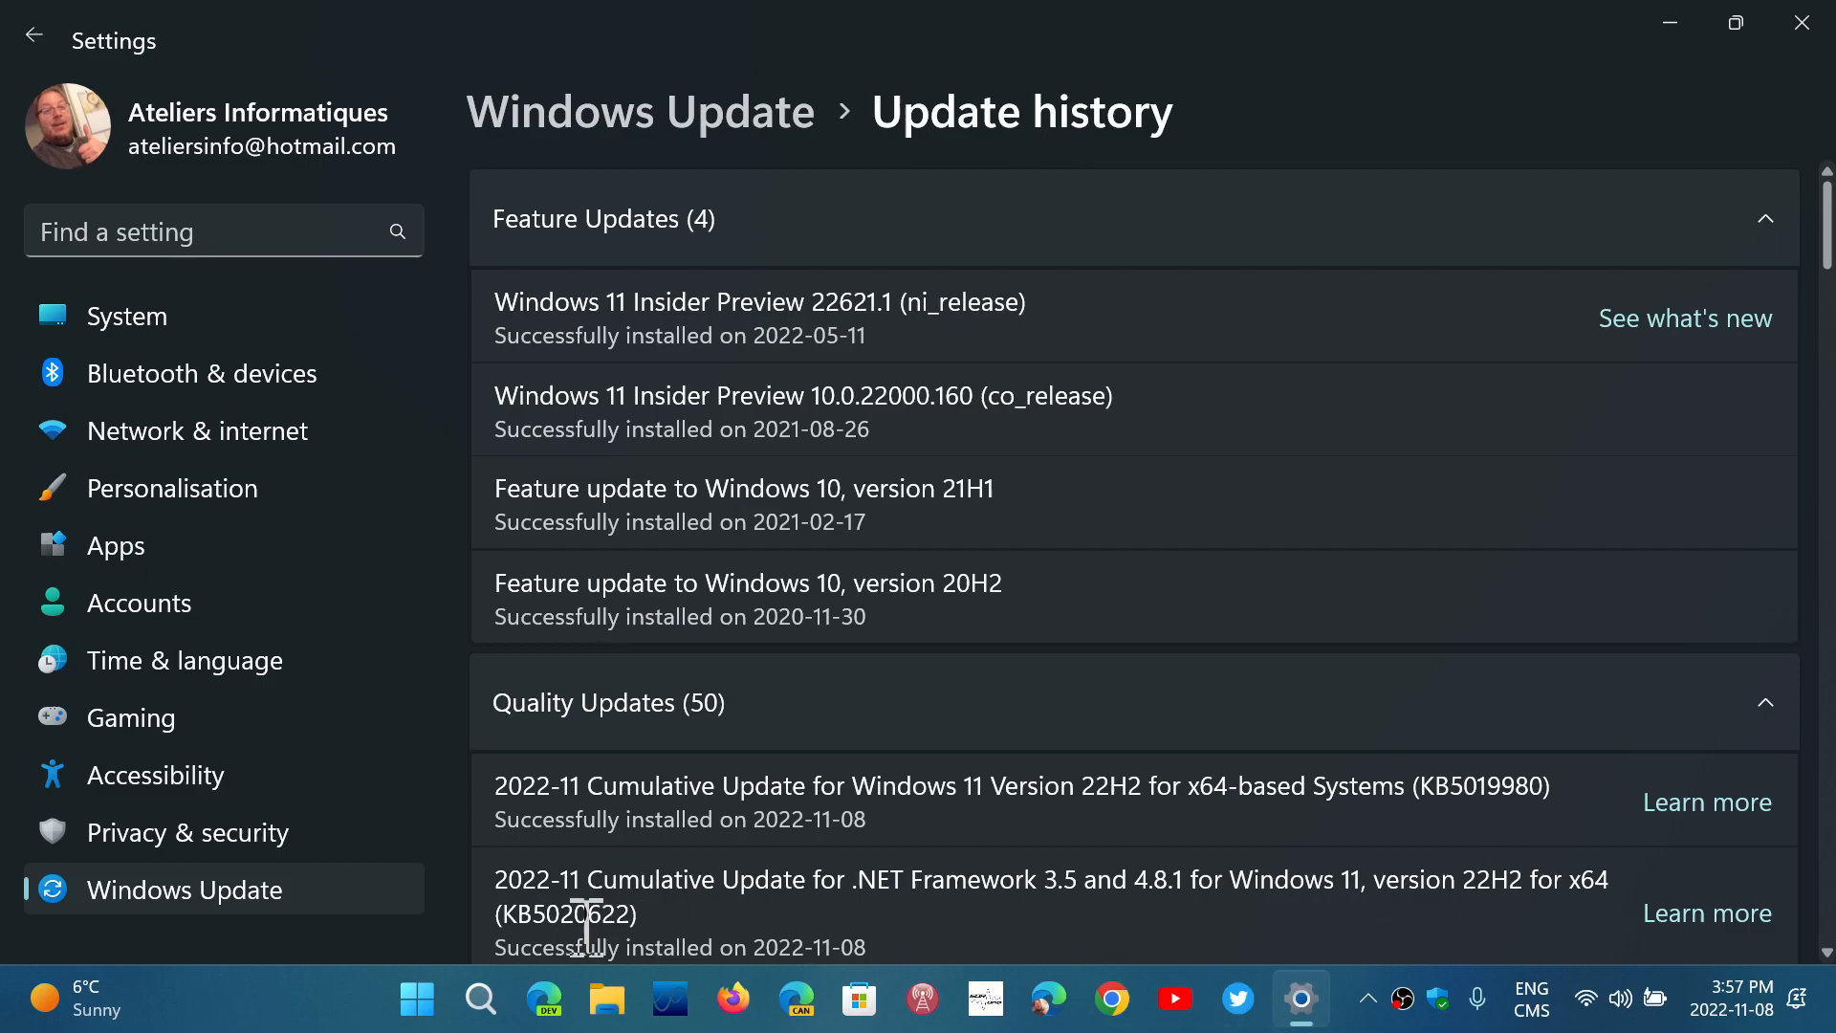
left_click(480, 998)
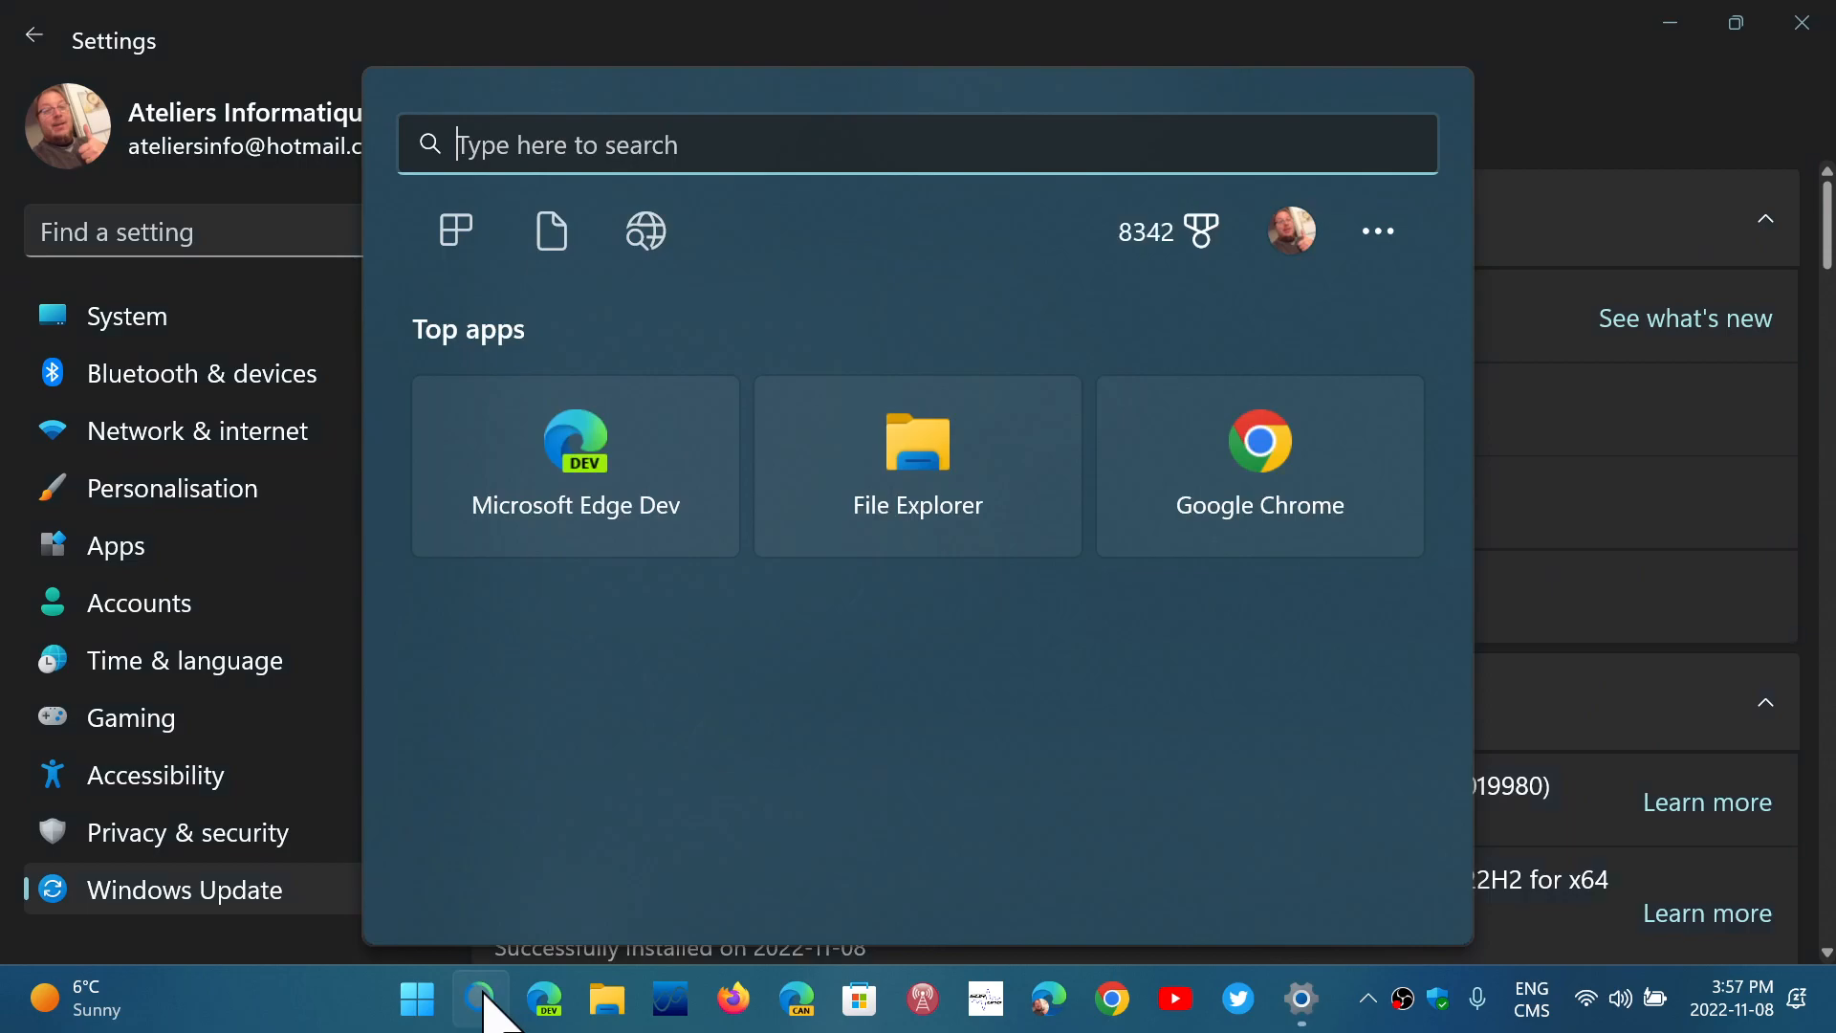
Run winver to confirm OS Build 22621.819, close it, and minimise Settings
type("winver")
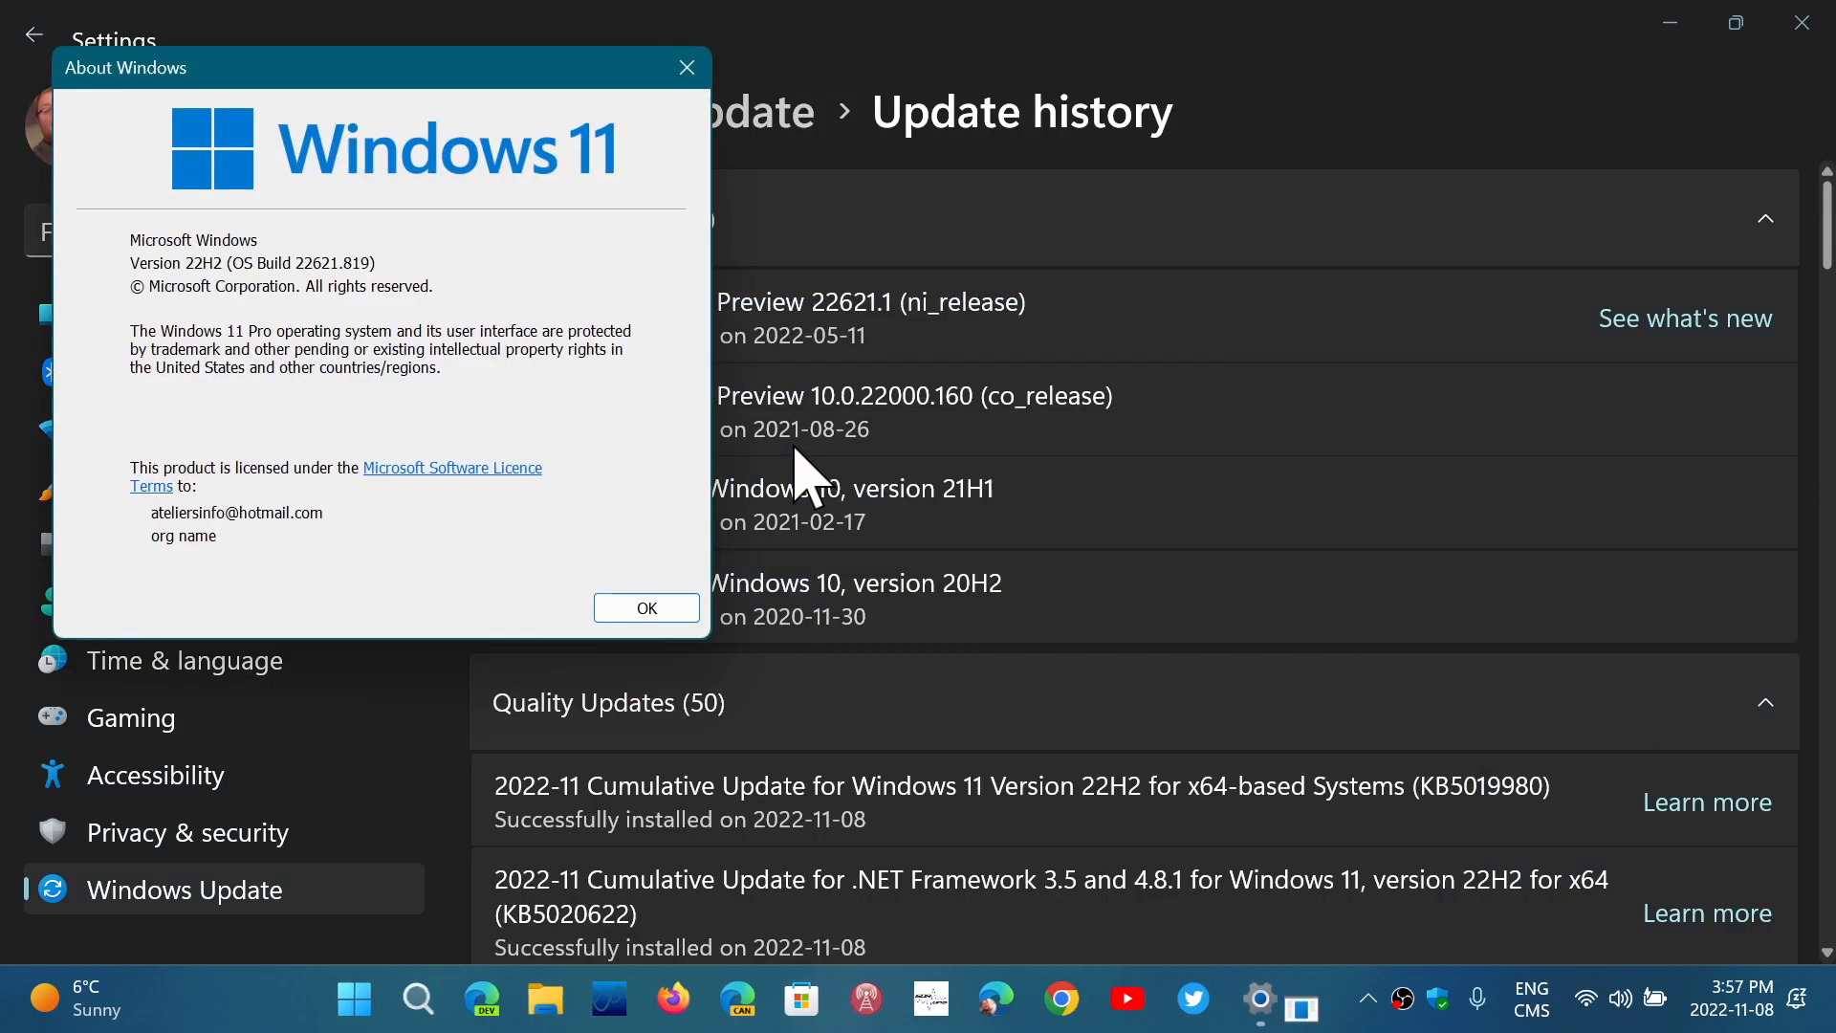
mouse_move(585, 516)
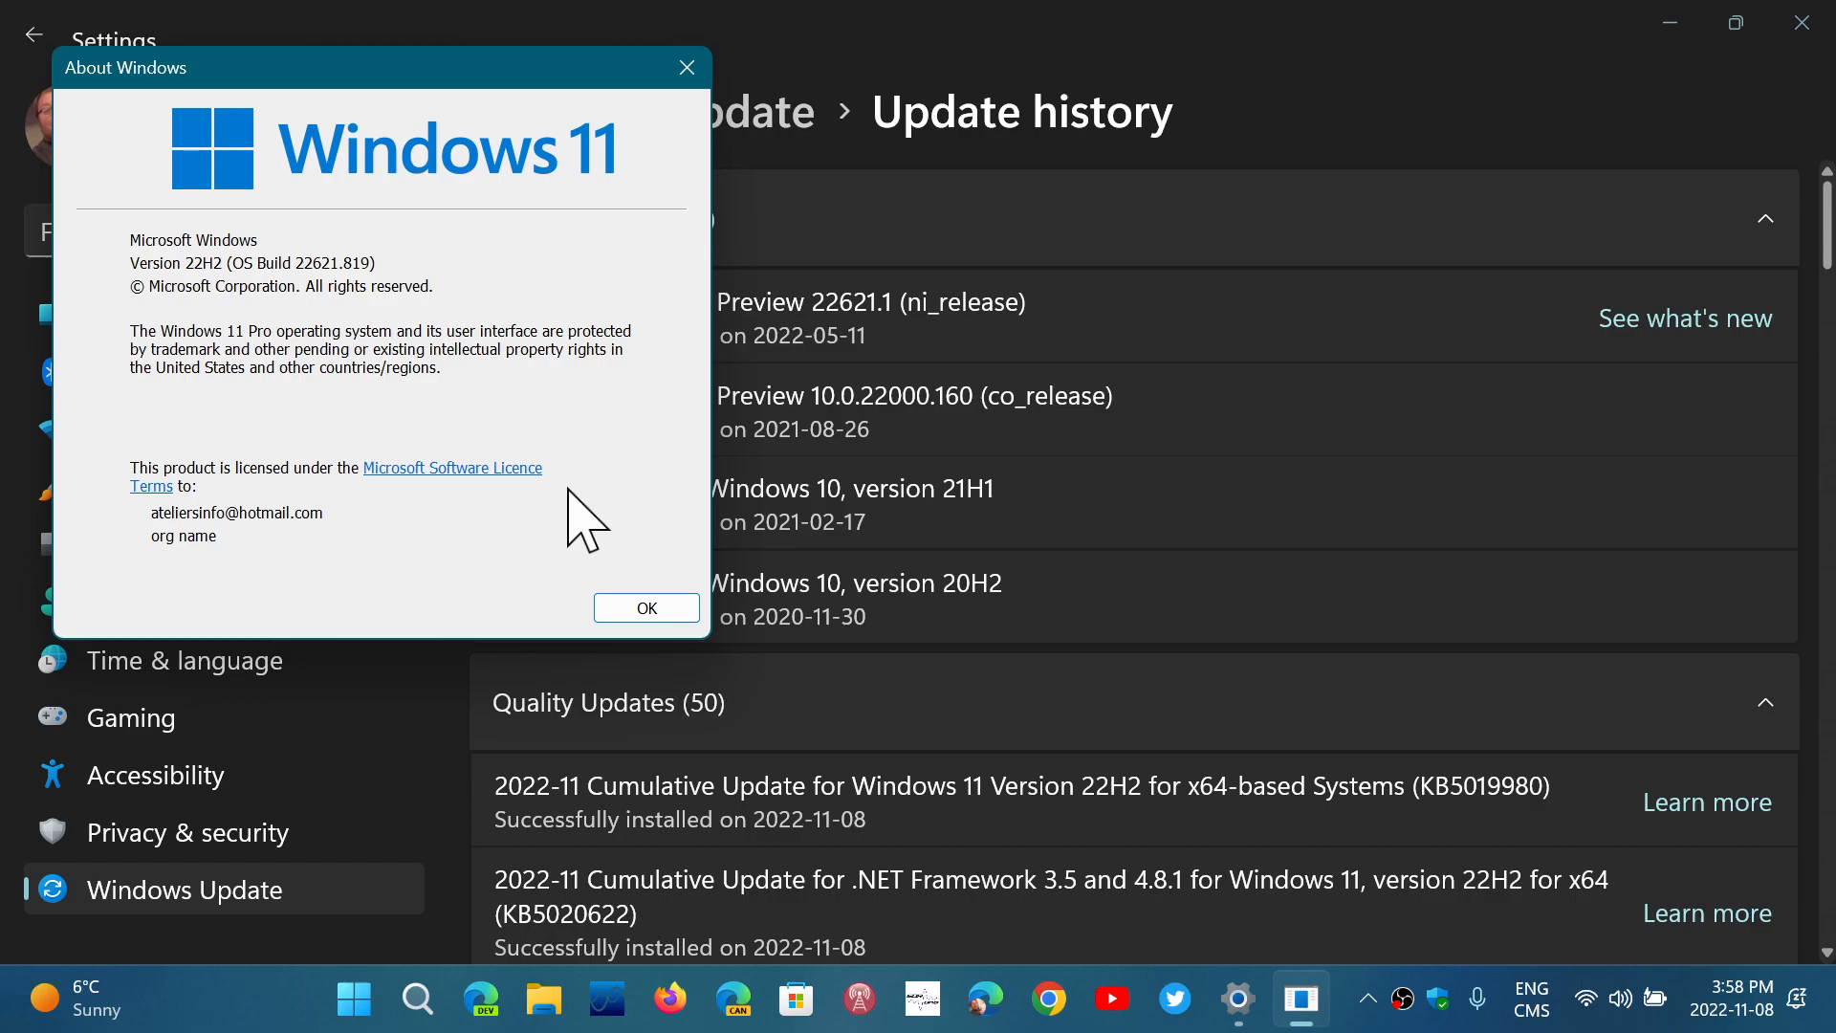
mouse_move(714, 141)
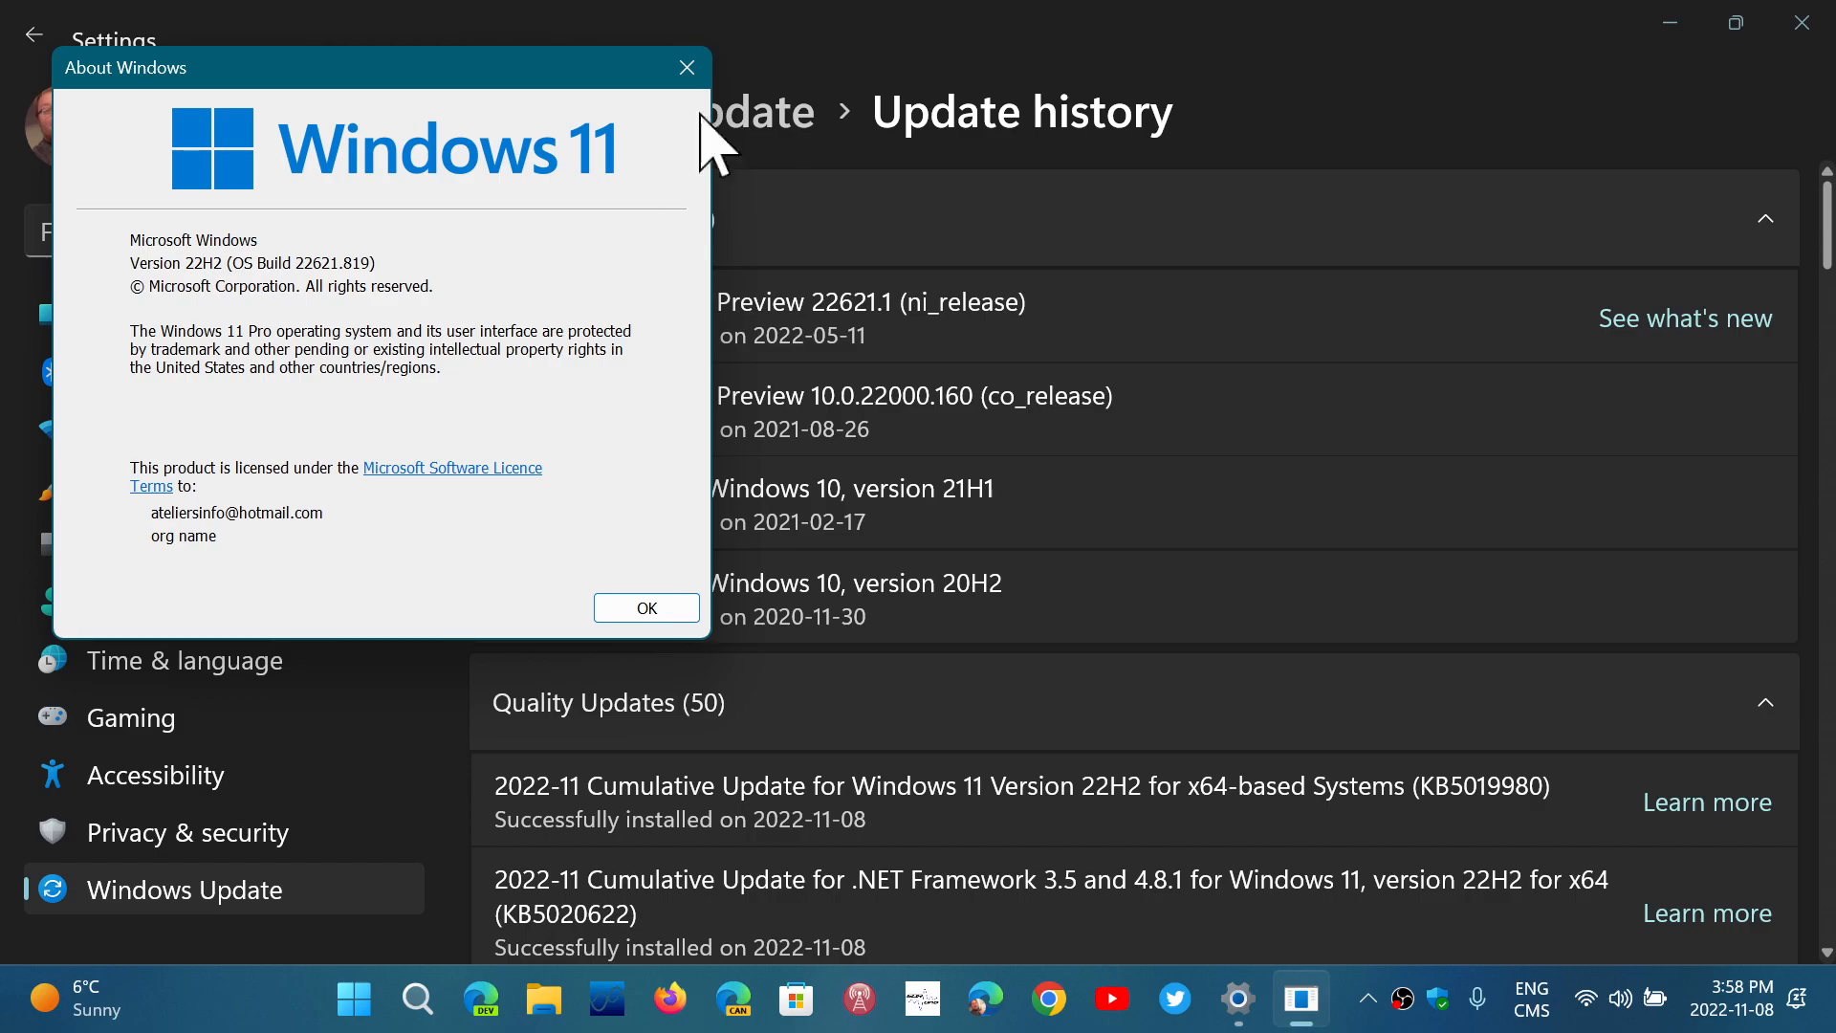
left_click(645, 608)
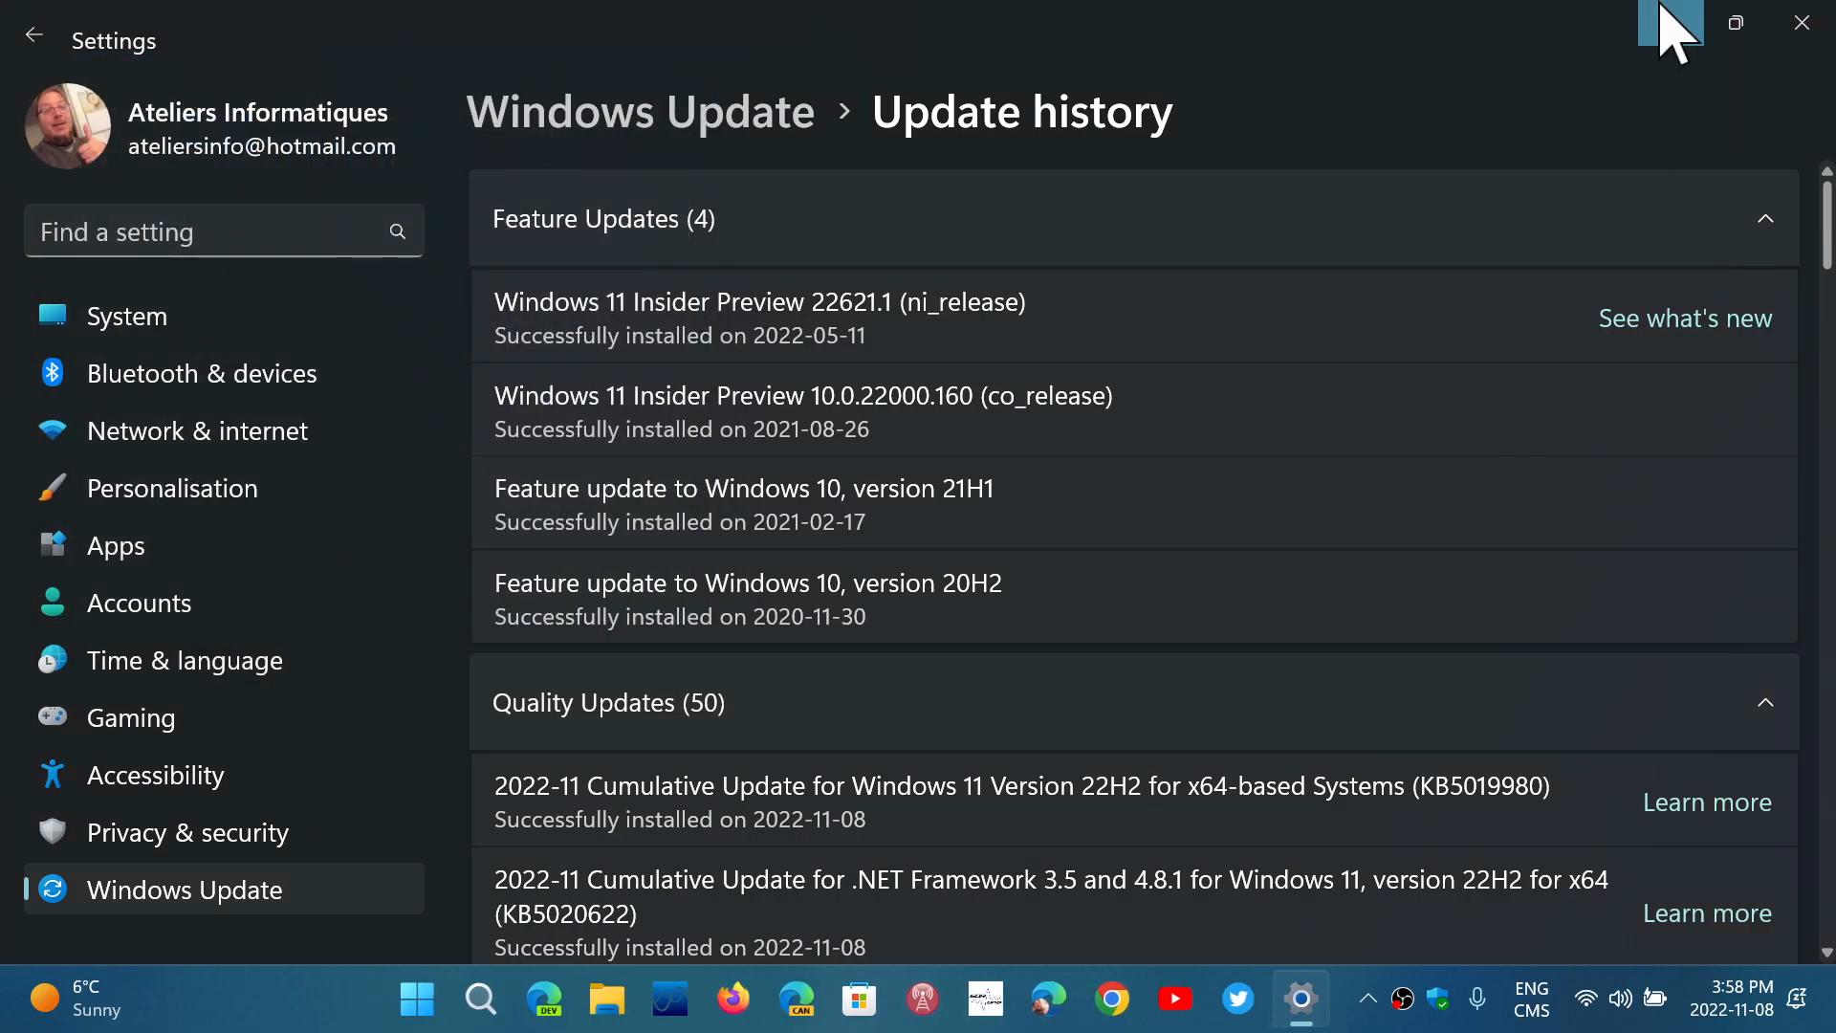
left_click(1797, 21)
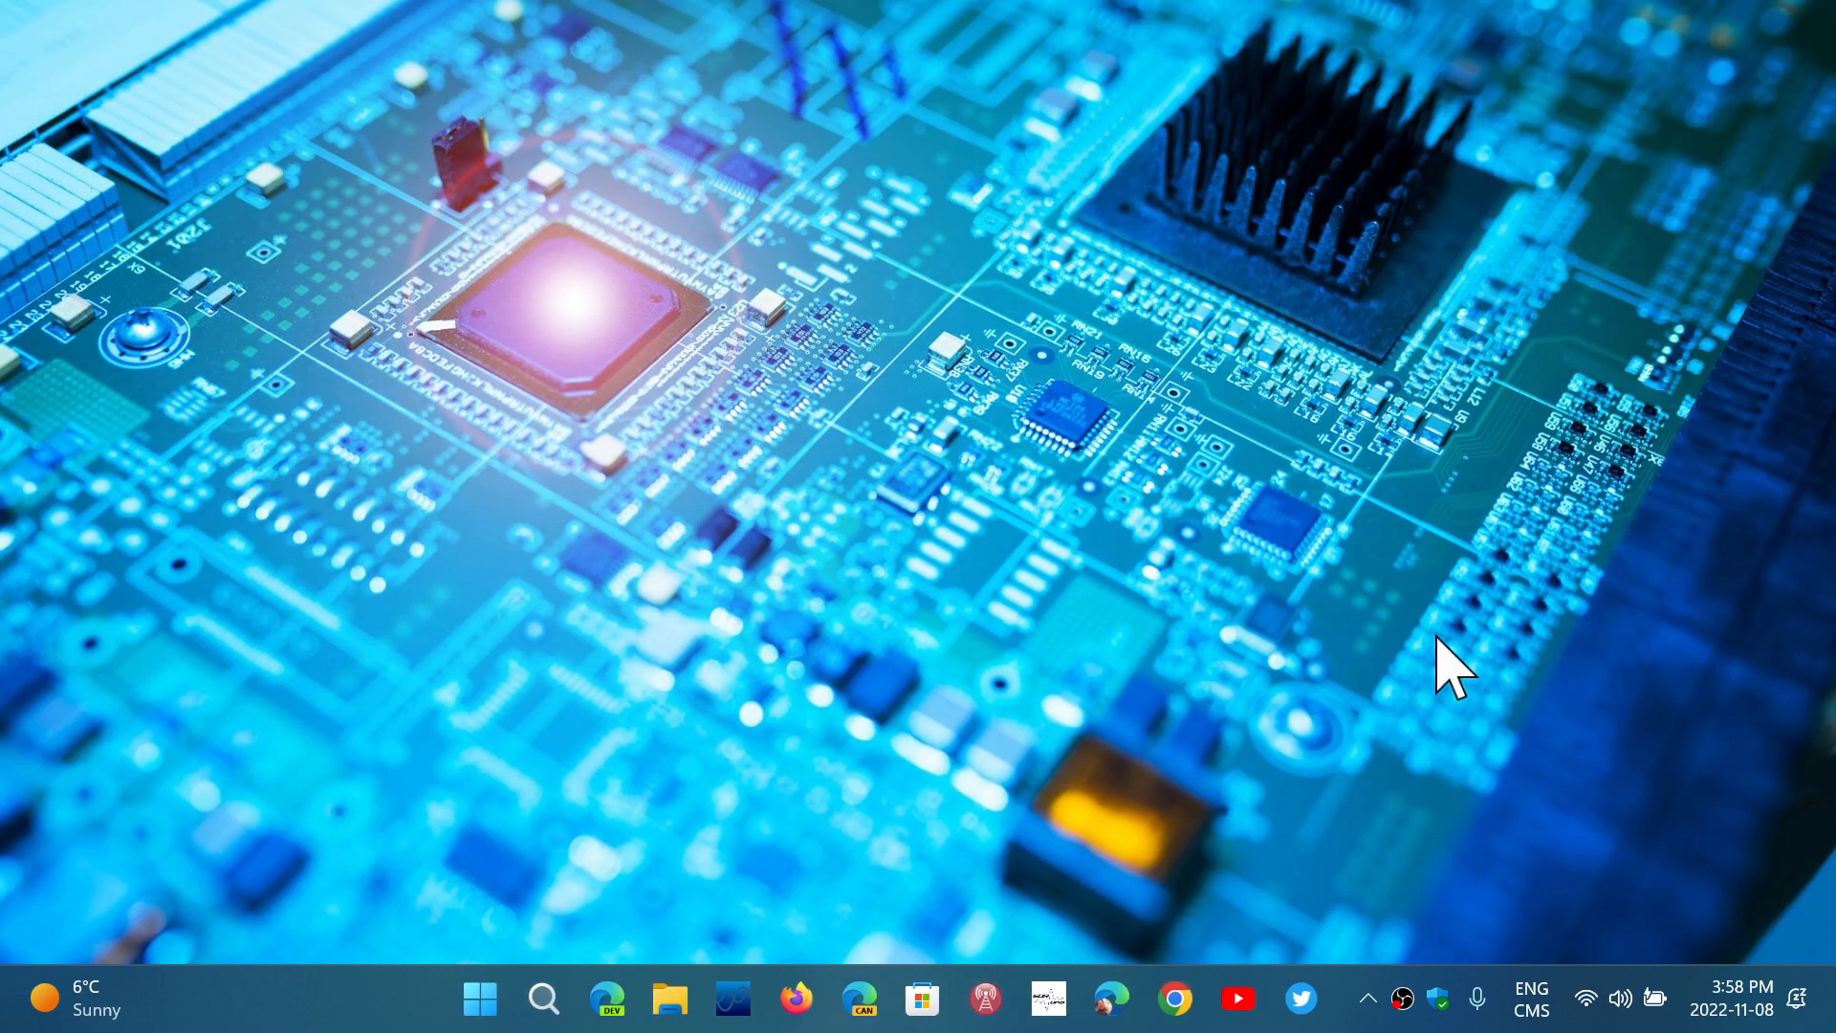